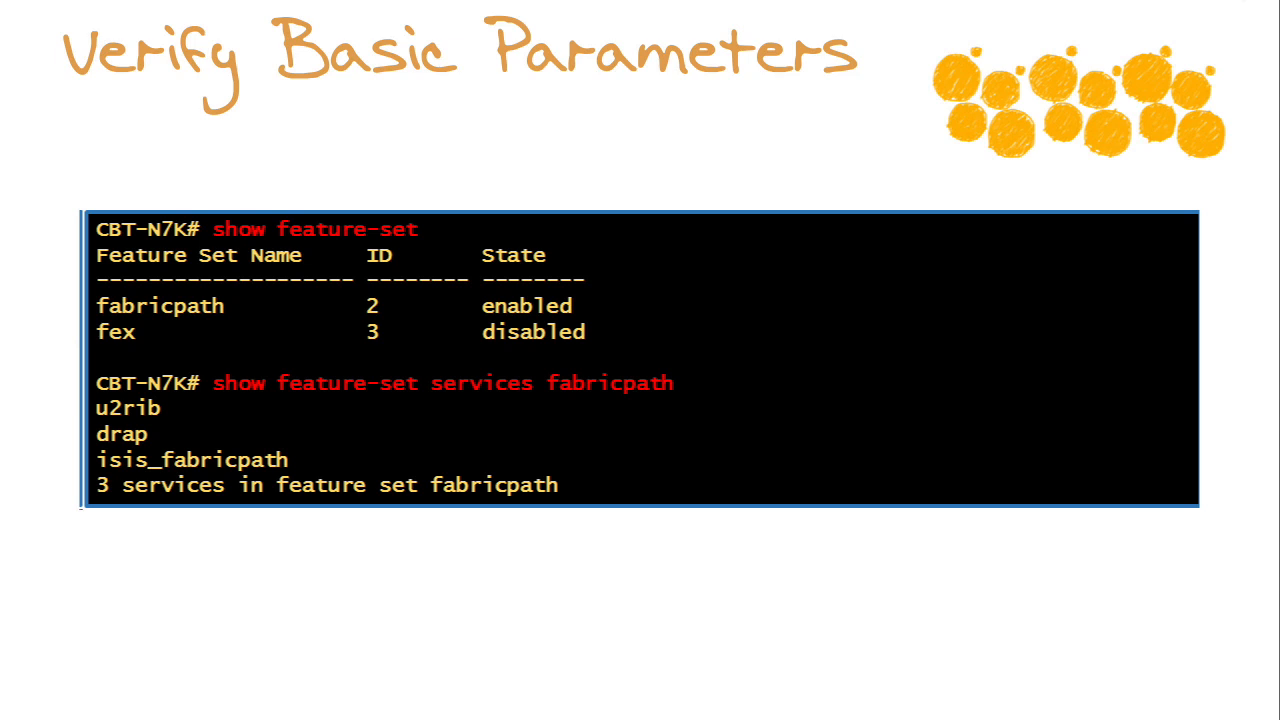
mouse_move(470, 180)
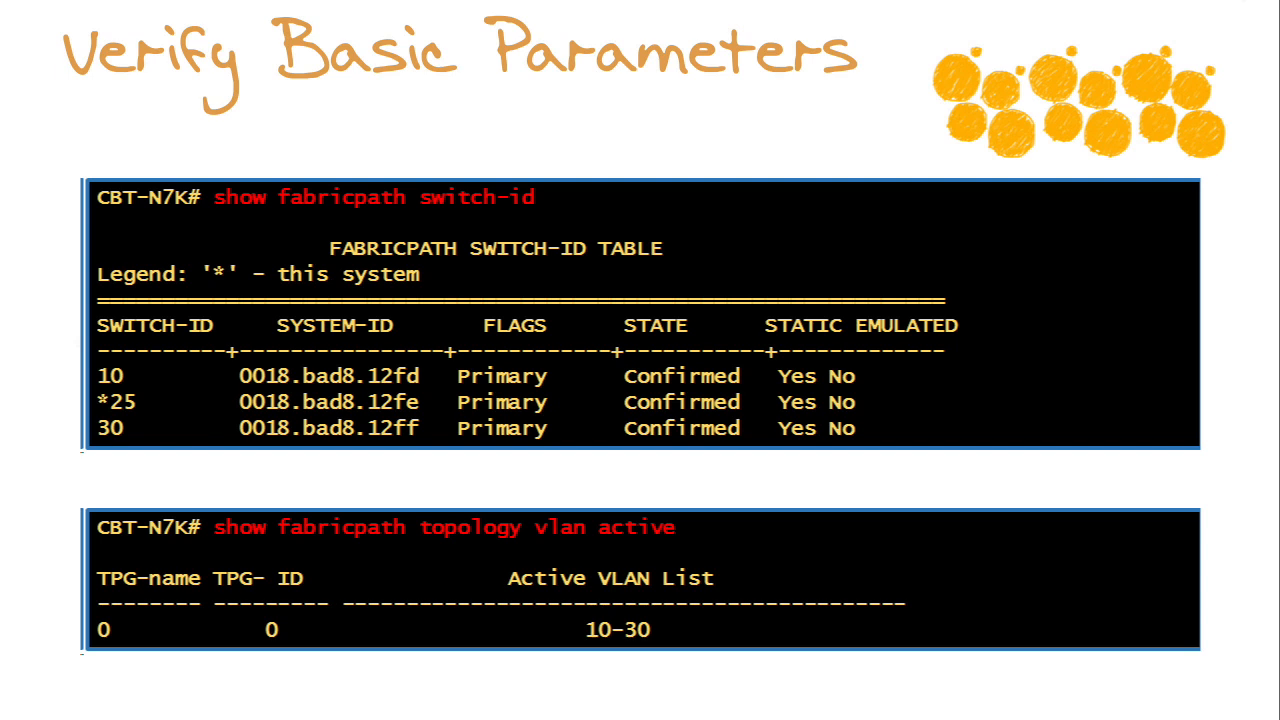
mouse_move(641, 128)
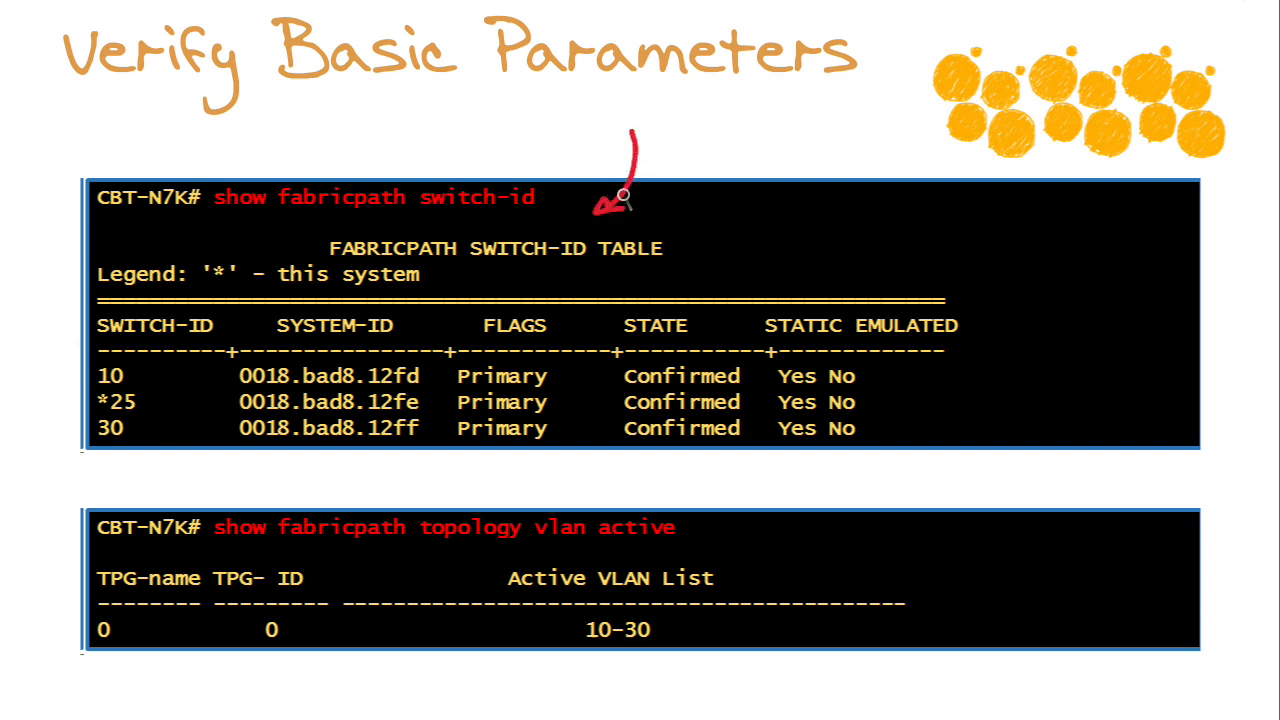
mouse_move(838, 262)
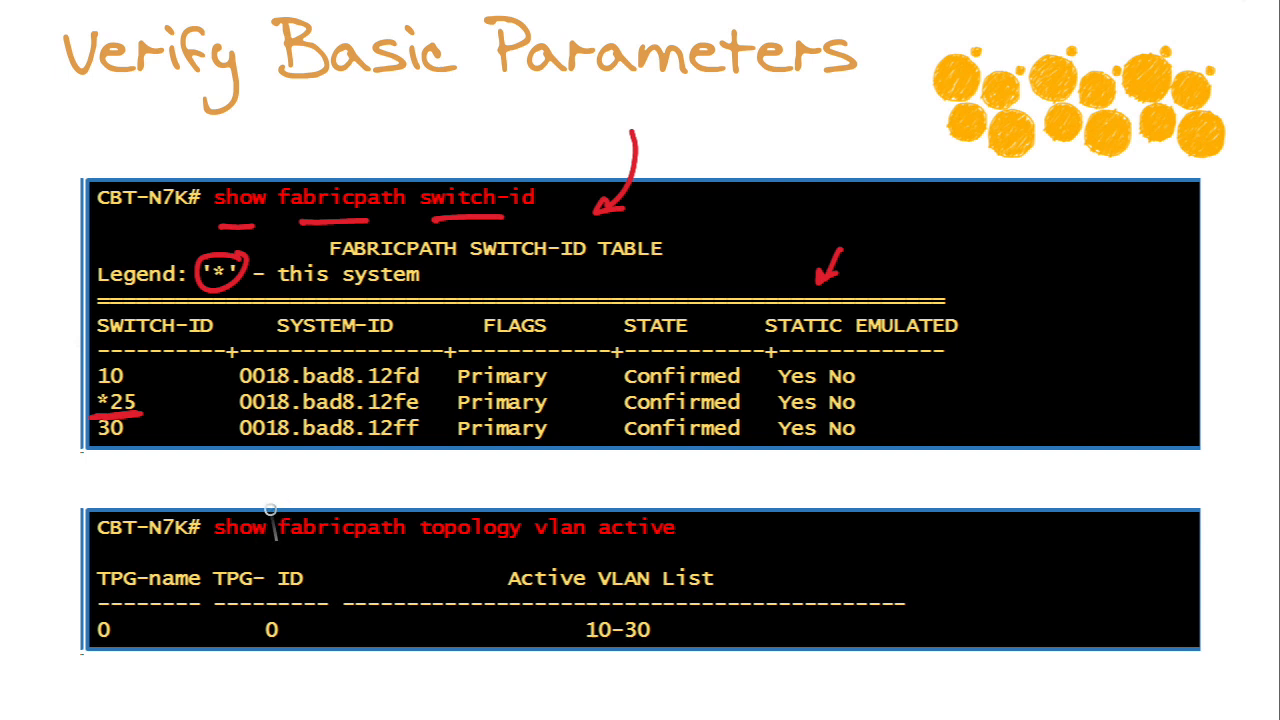
mouse_move(268, 527)
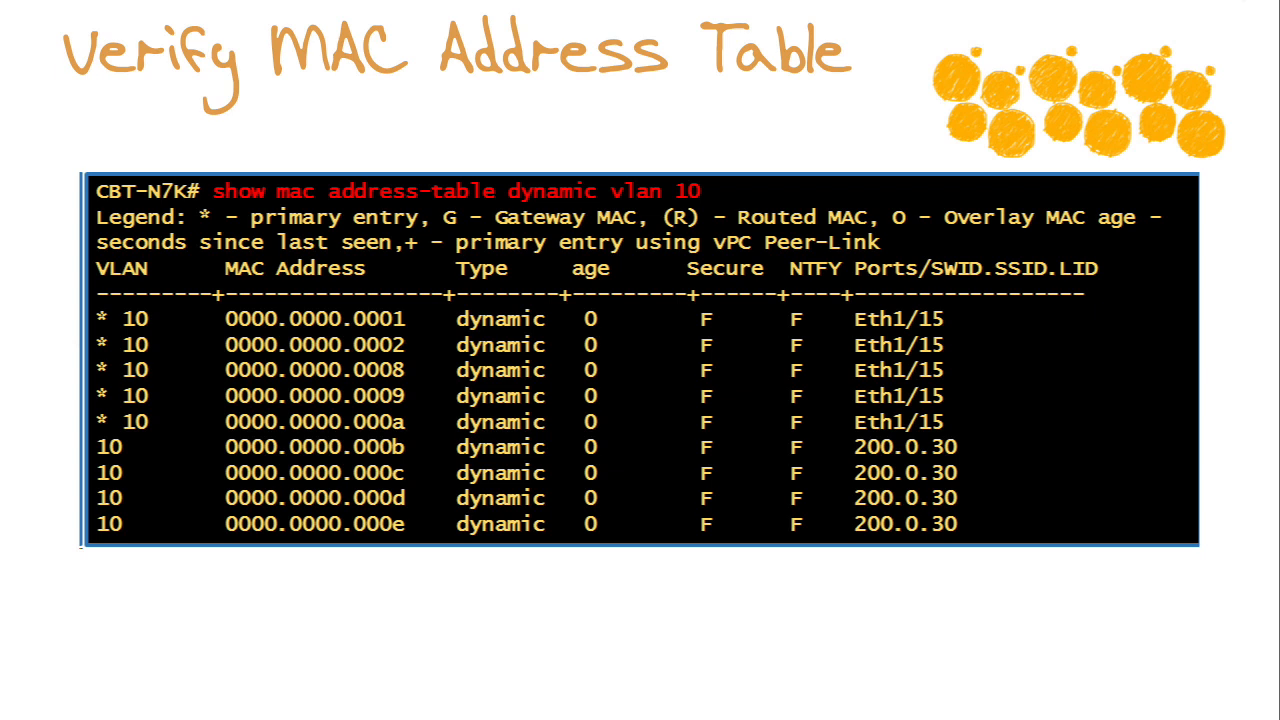
mouse_move(649, 124)
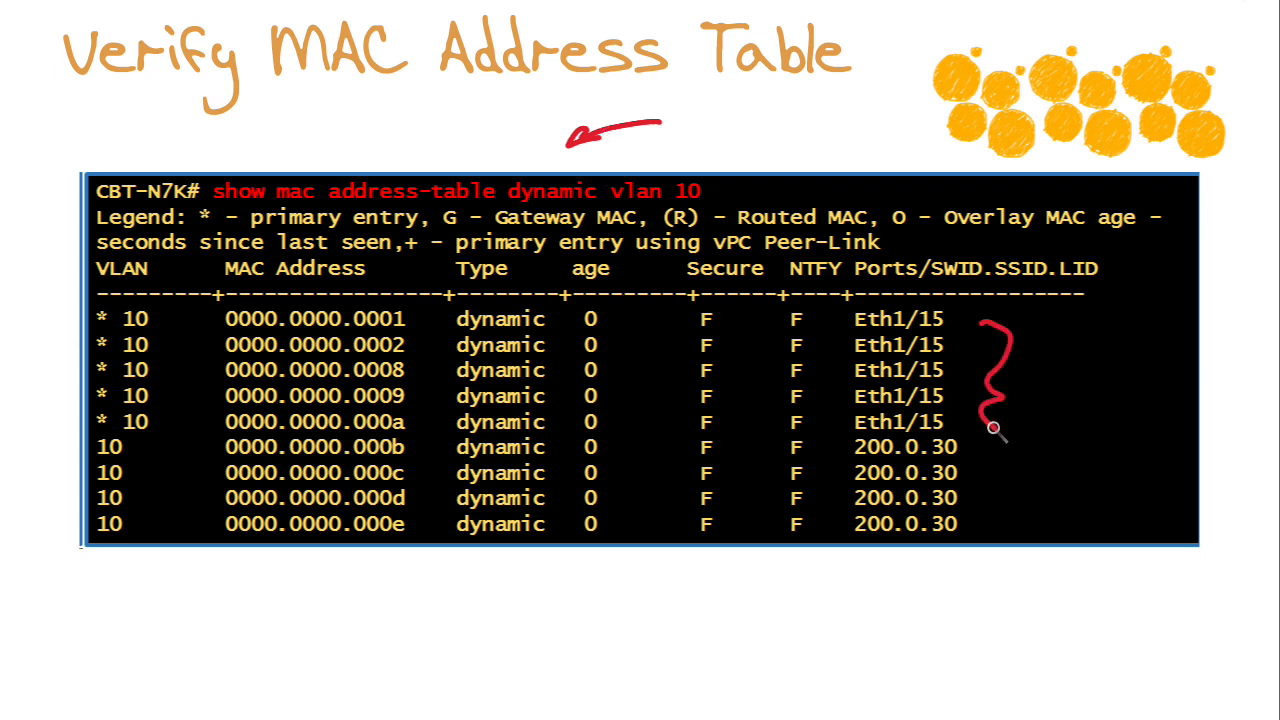
- Draw red pen brackets beside the Eth1/15 rows of the MAC address table
left_click_drag(993, 430, 993, 510)
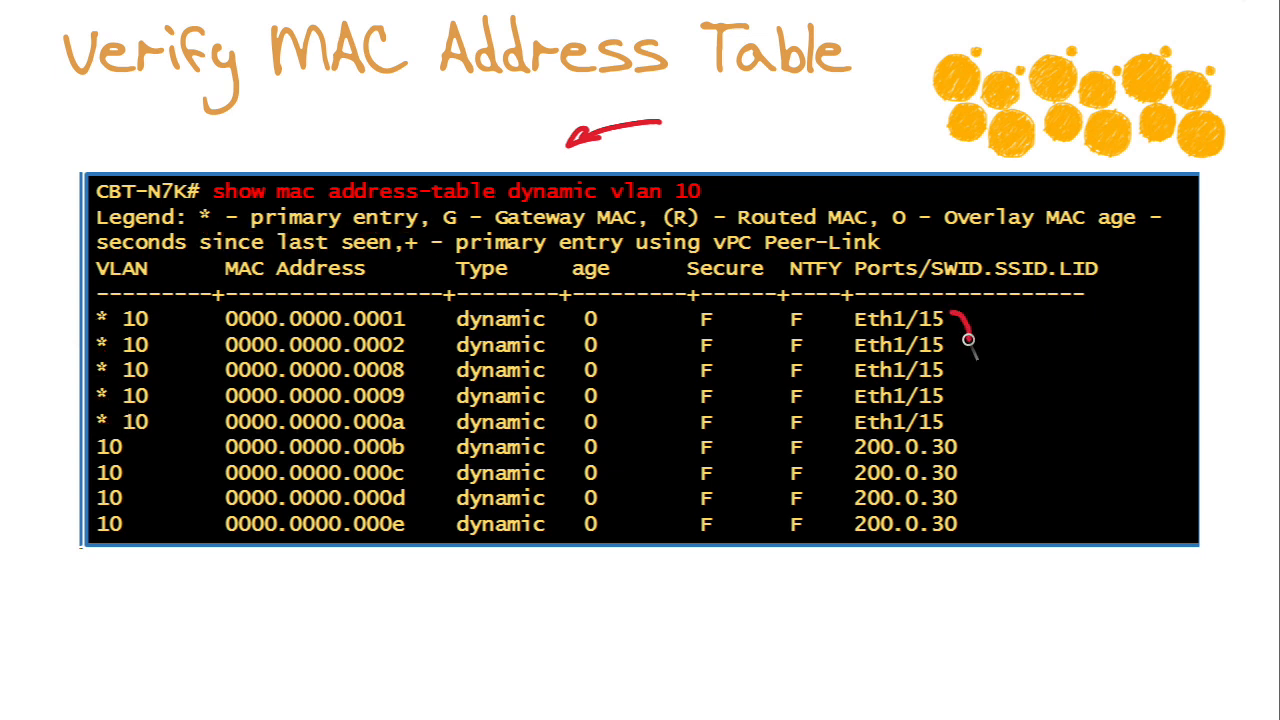
left_click_drag(965, 340, 950, 420)
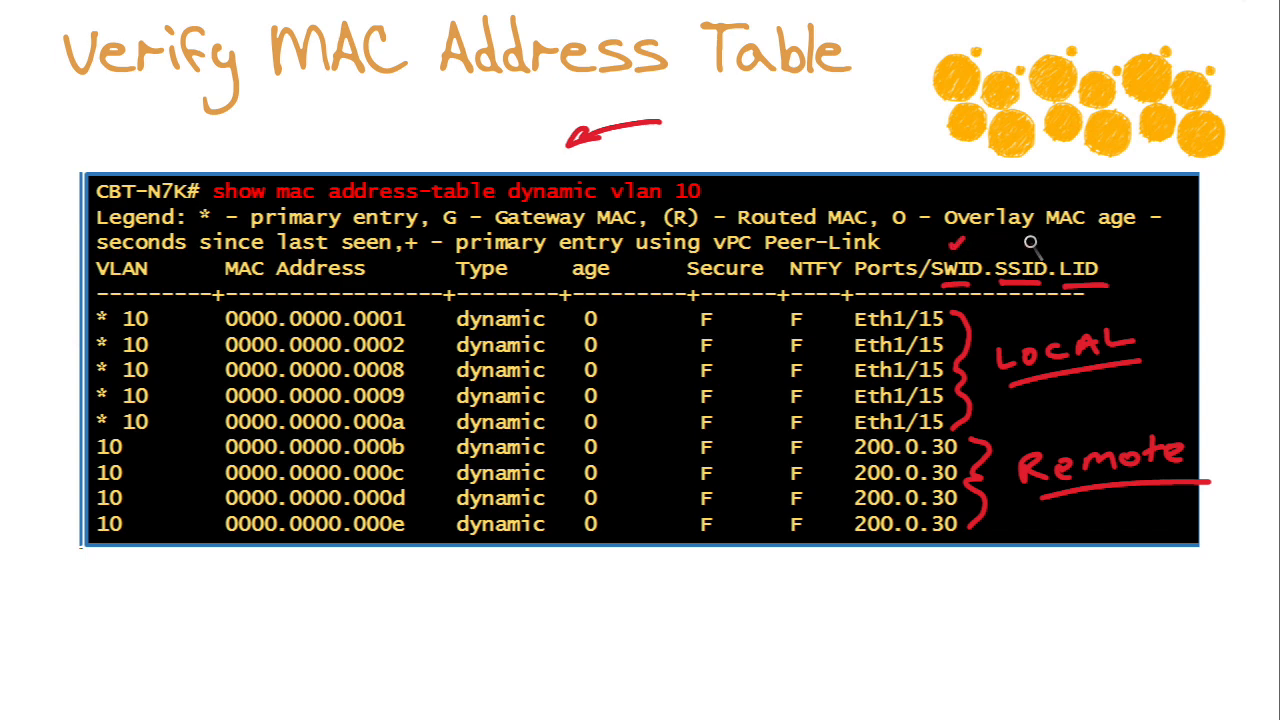
mouse_move(1050, 237)
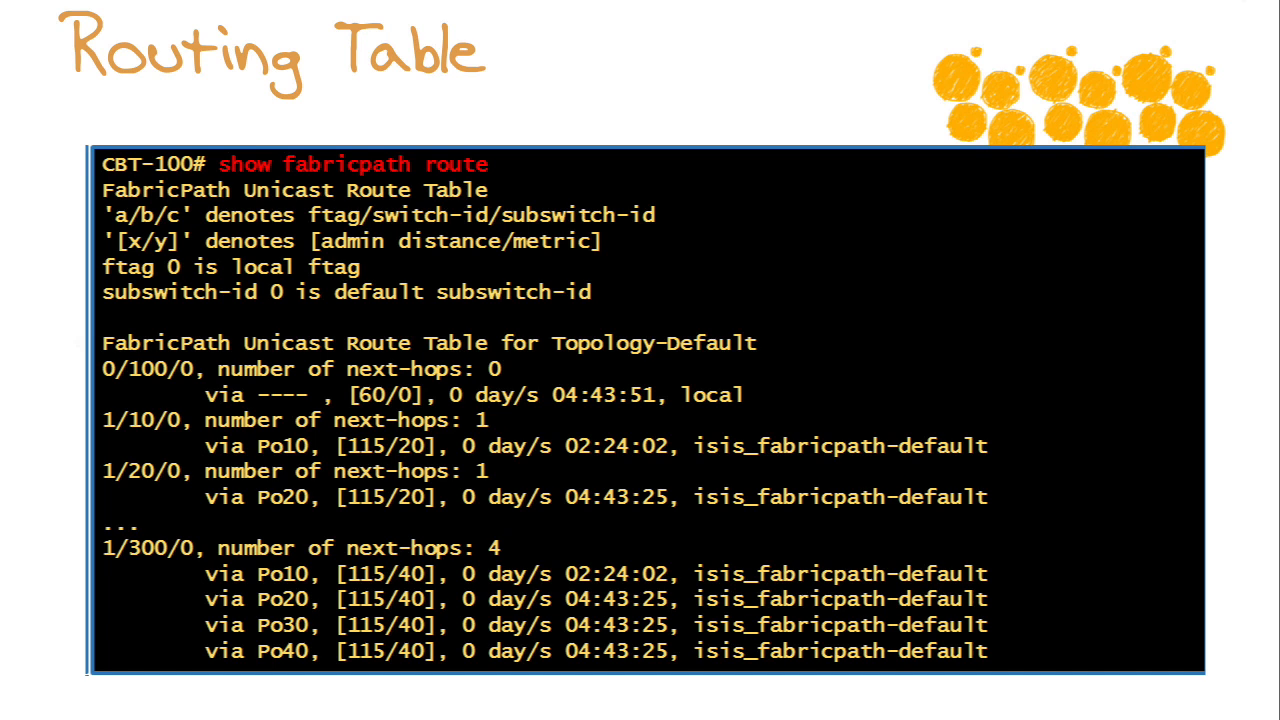
mouse_move(575, 64)
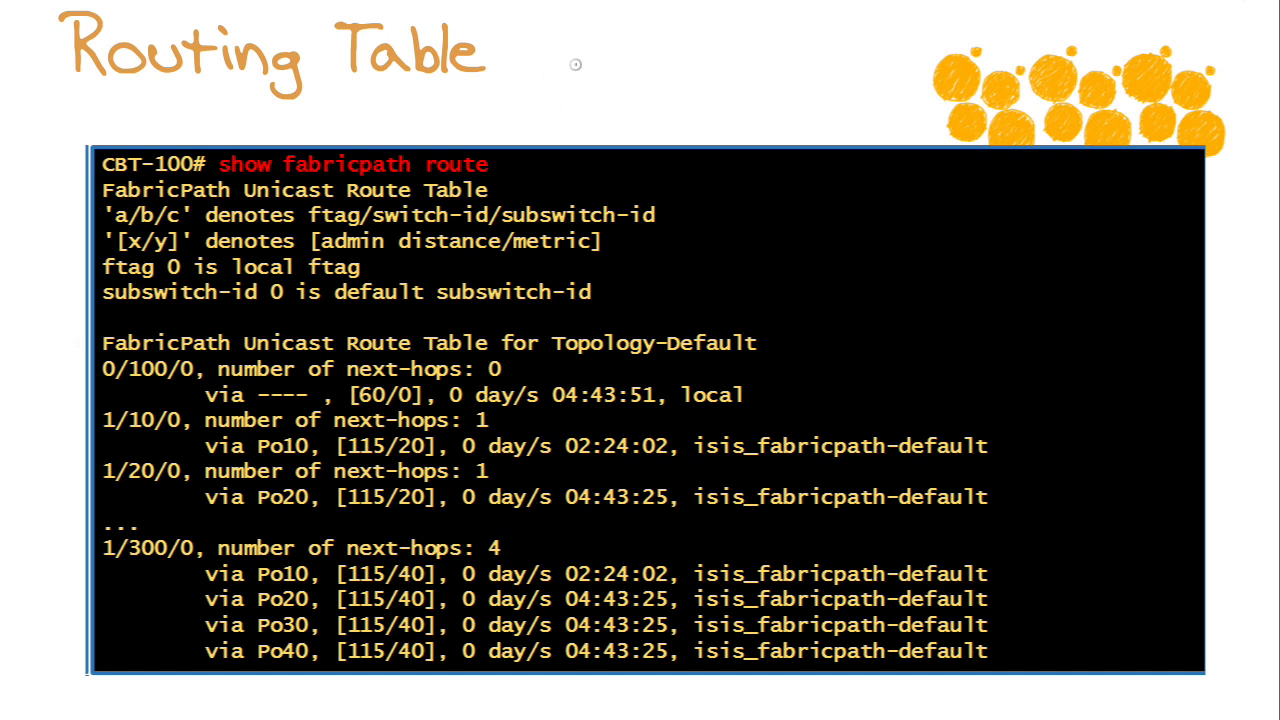